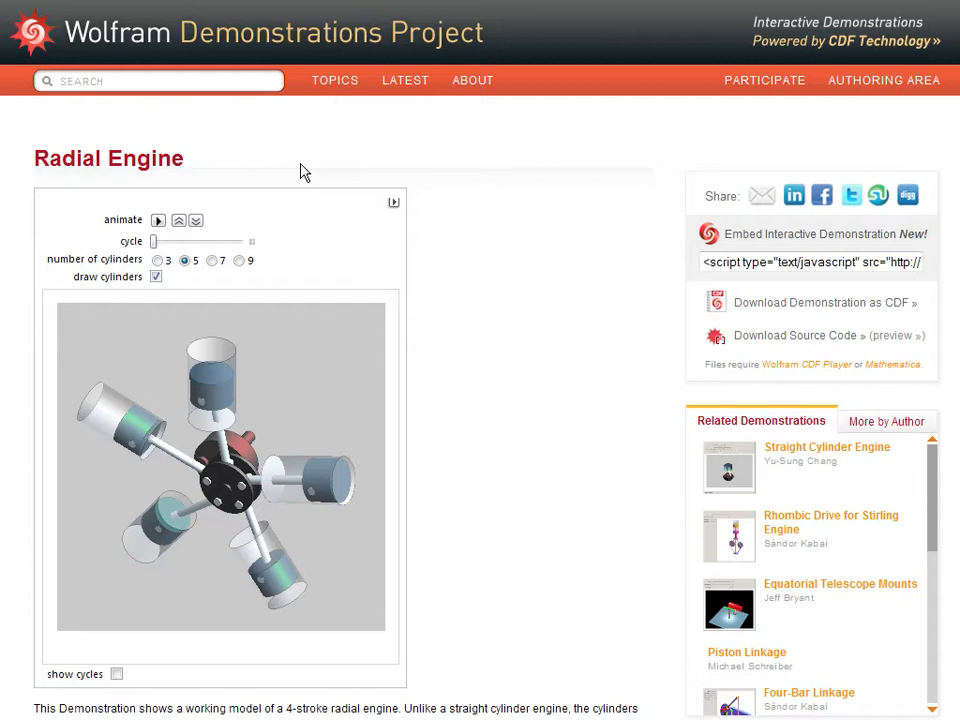
mouse_move(640, 218)
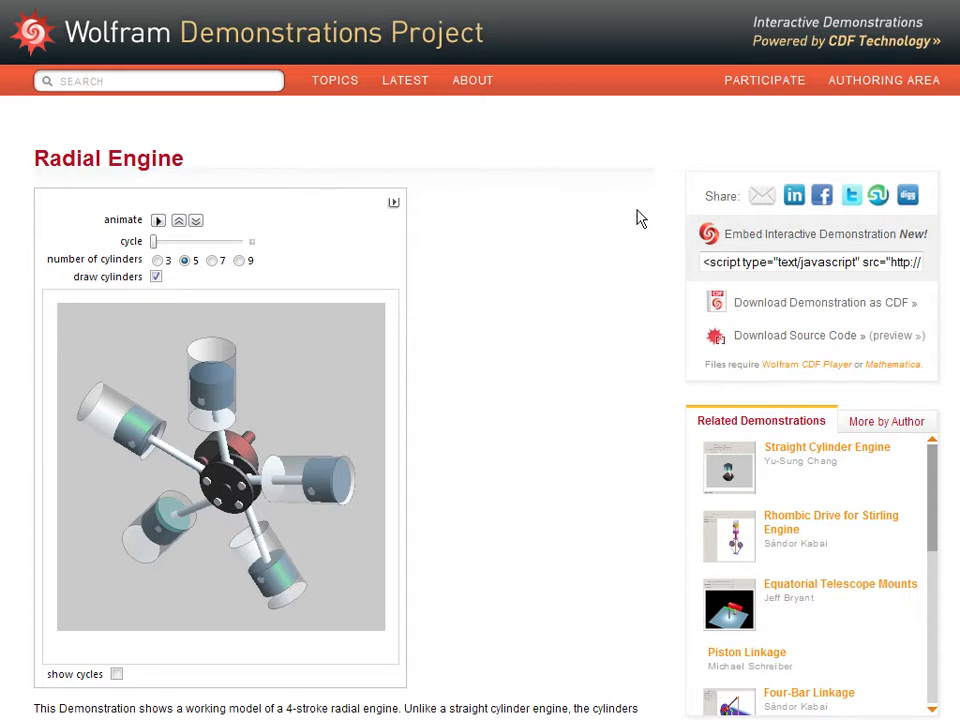
Select the Embed Interactive Demonstration code box on the Radial Engine page to grab its code.
click(812, 264)
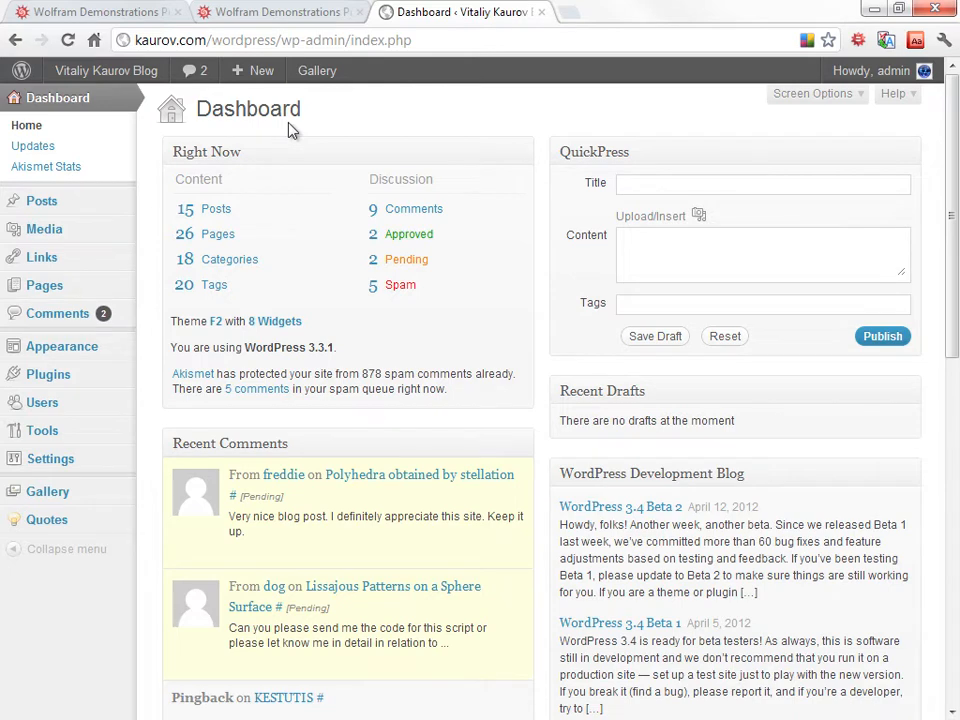
mouse_move(40, 200)
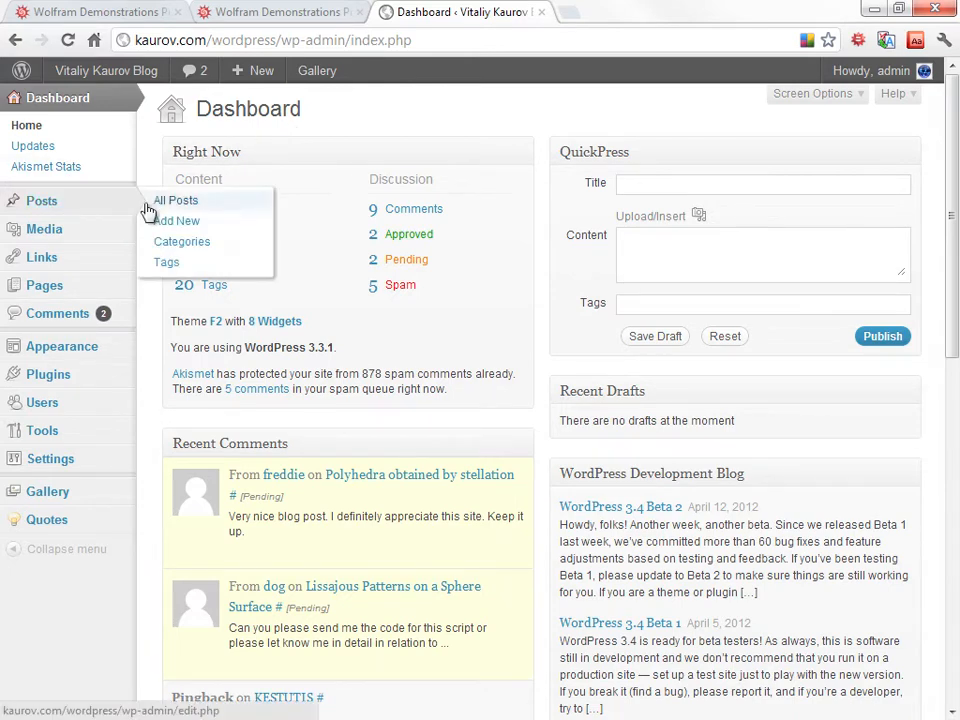
Create a new post titled 'Radial engine' with the embed script as its body and publish it.
click(178, 220)
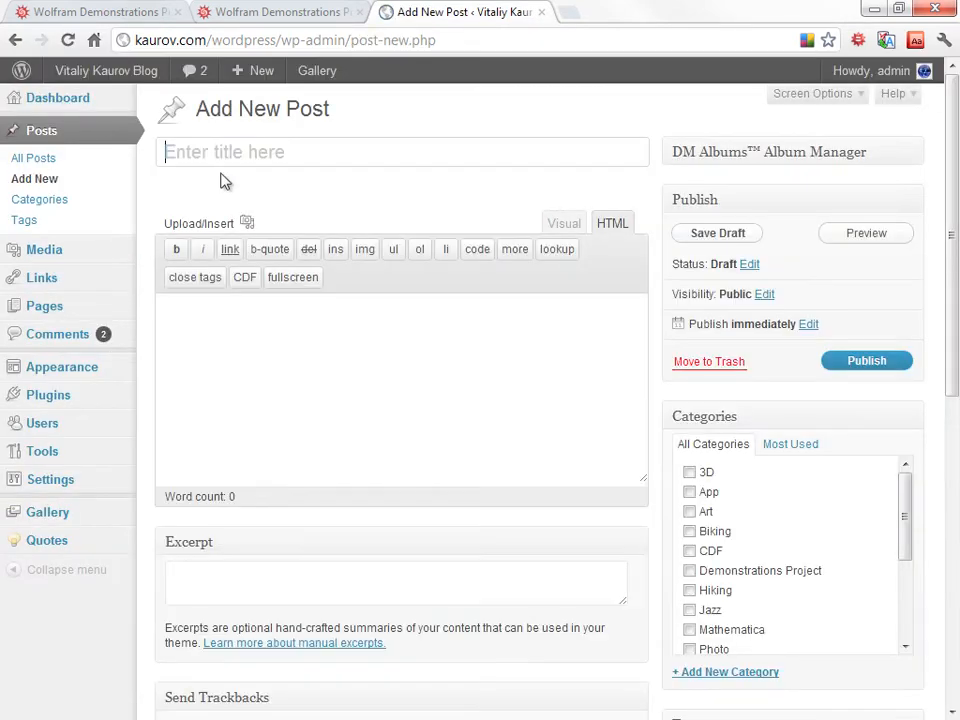
text(Radial engine)
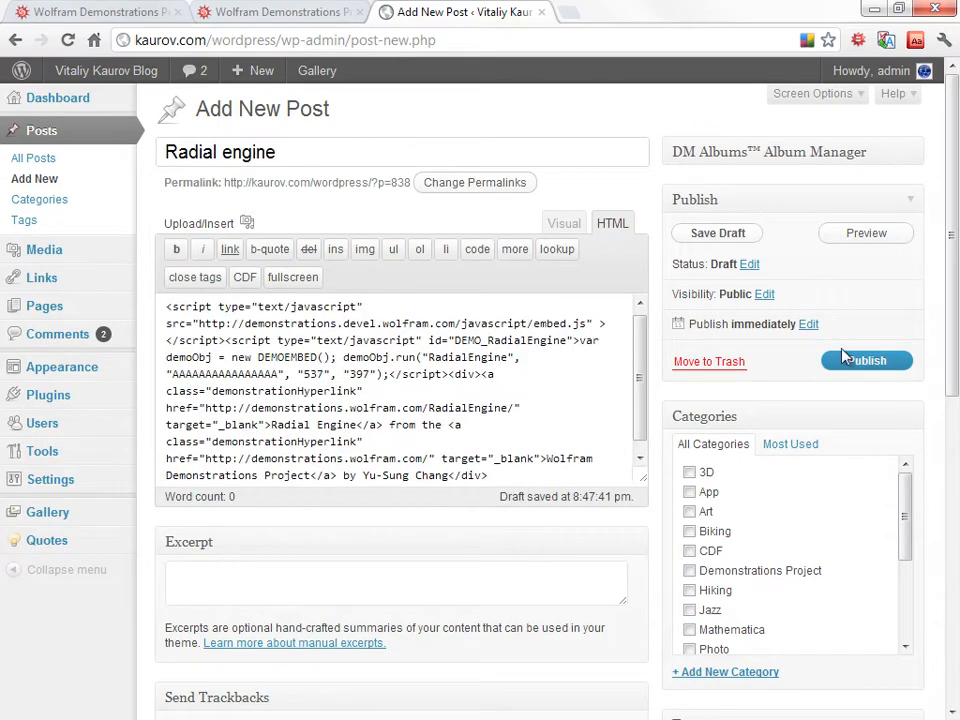
click(866, 360)
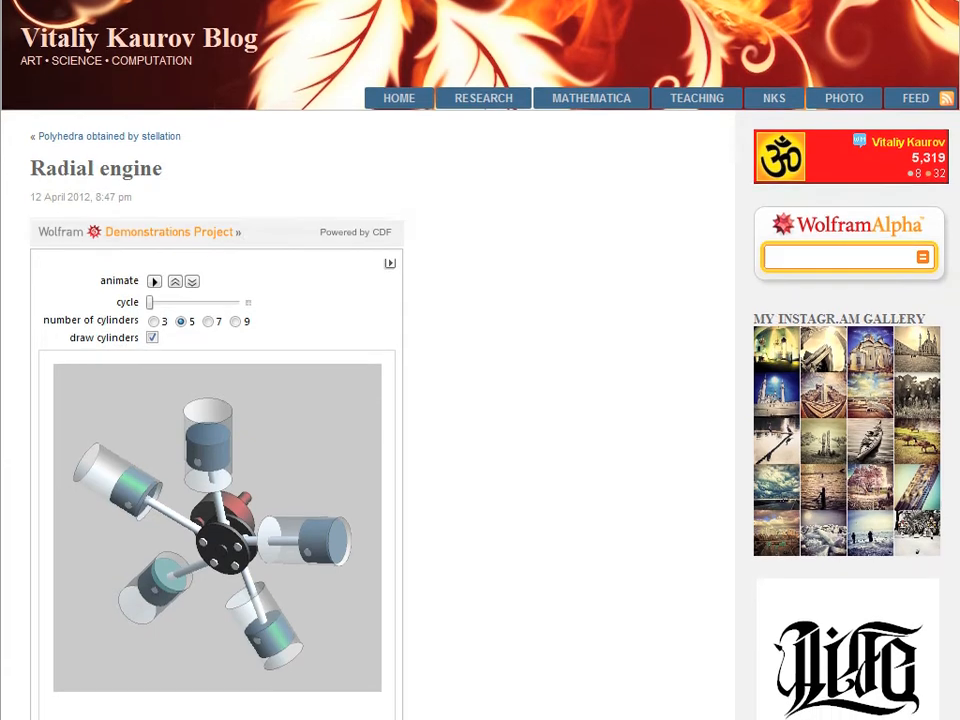
Scroll down the live post to reveal the embedded demonstration and its credit line.
scroll(down, 3)
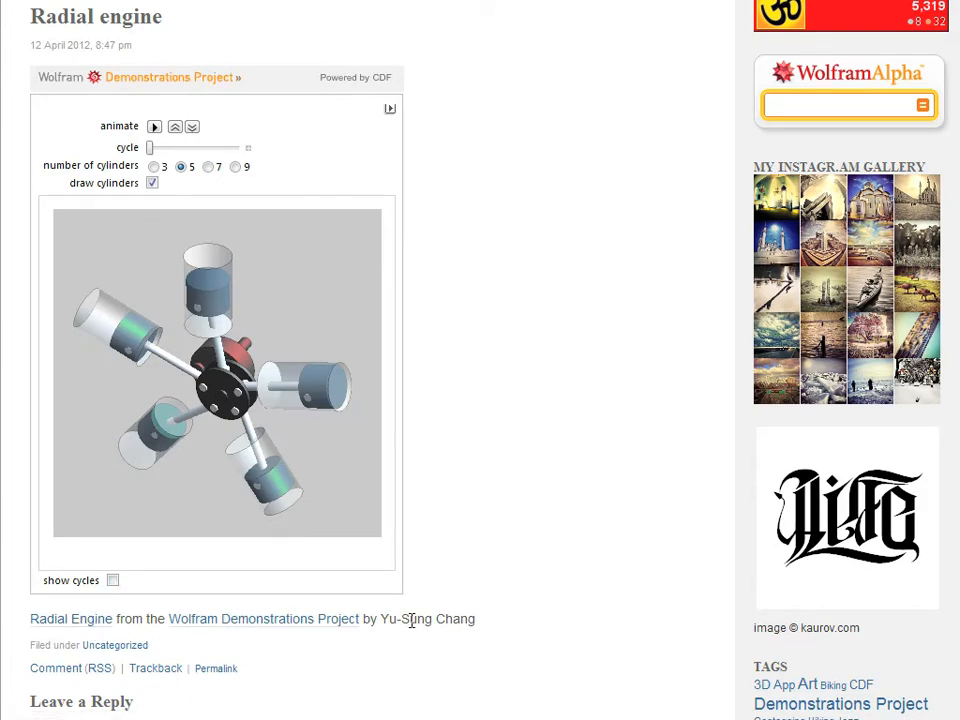
mouse_move(172, 204)
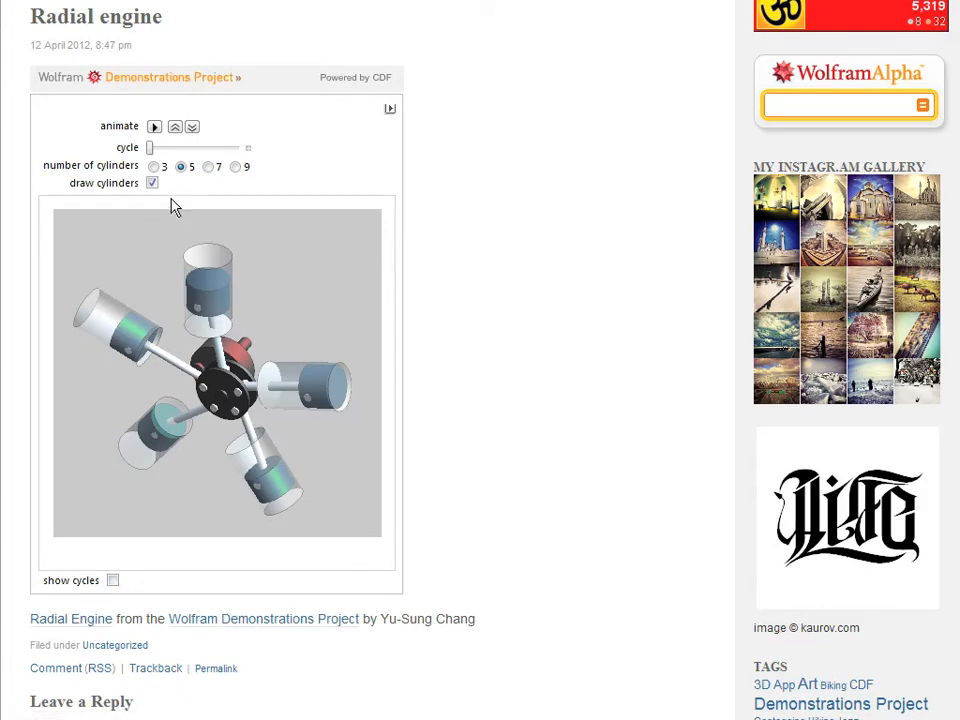
Animate the engine, switch to 7 then 9 cylinders, show the four stroke cycles, then pause it.
click(154, 126)
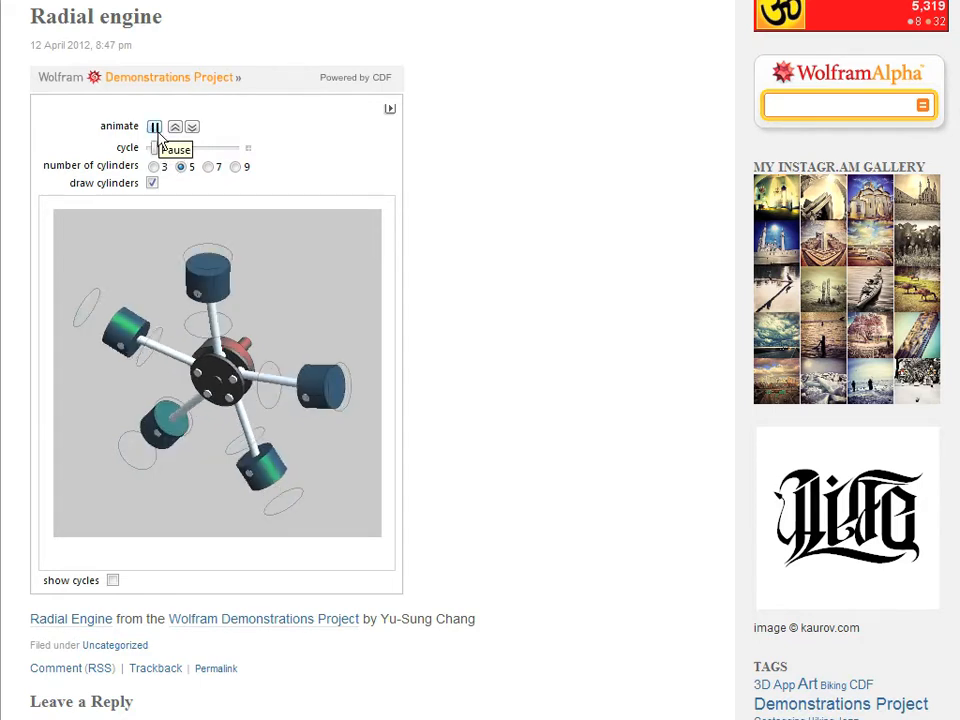
click(208, 168)
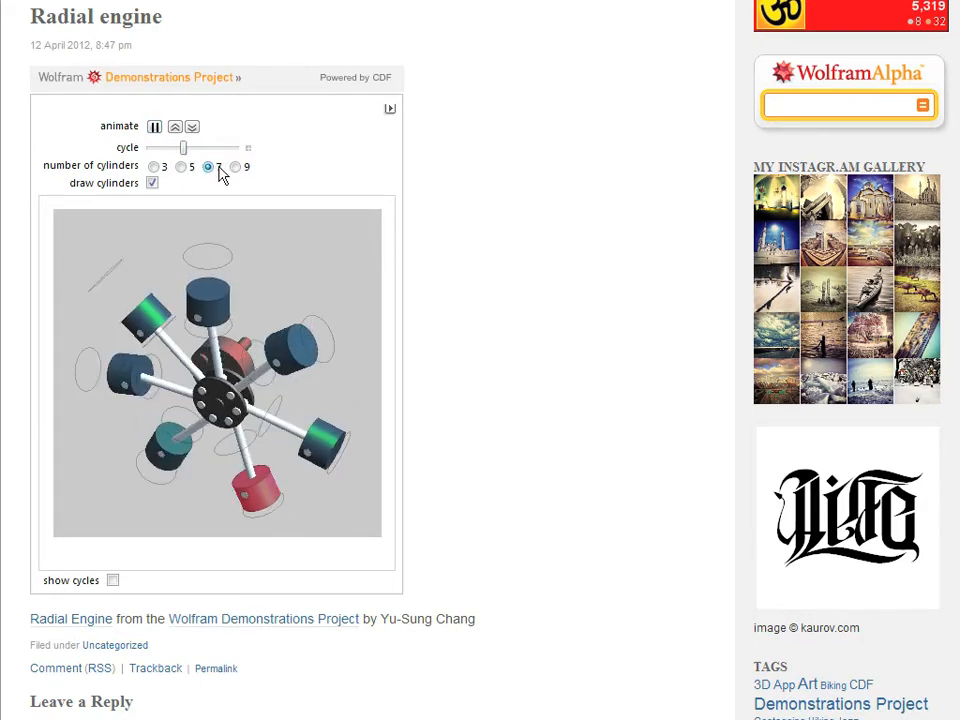
click(234, 166)
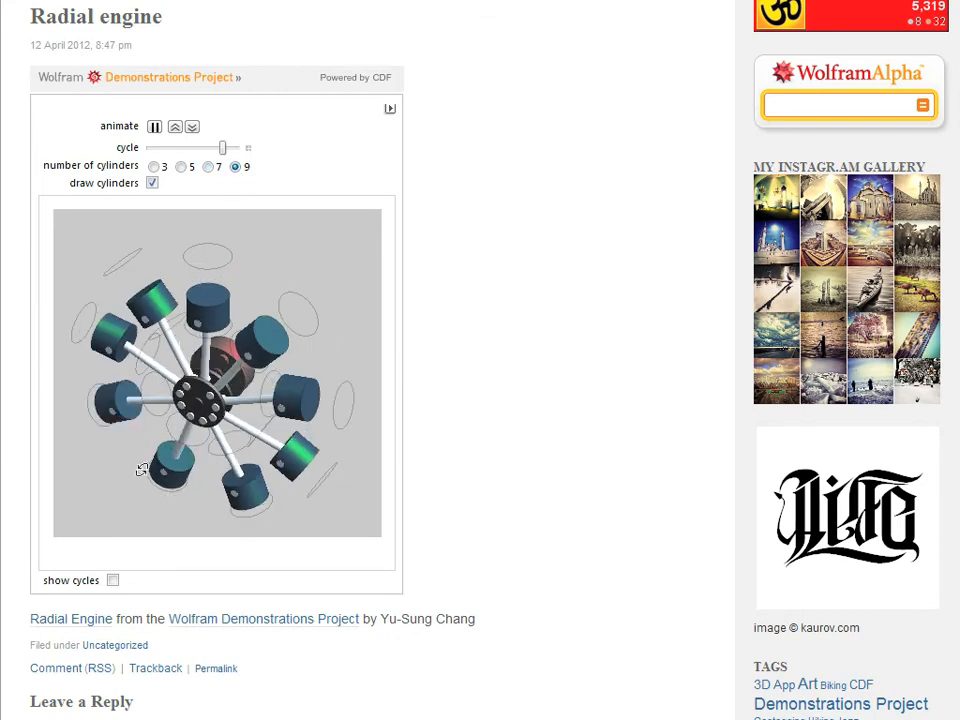
click(112, 580)
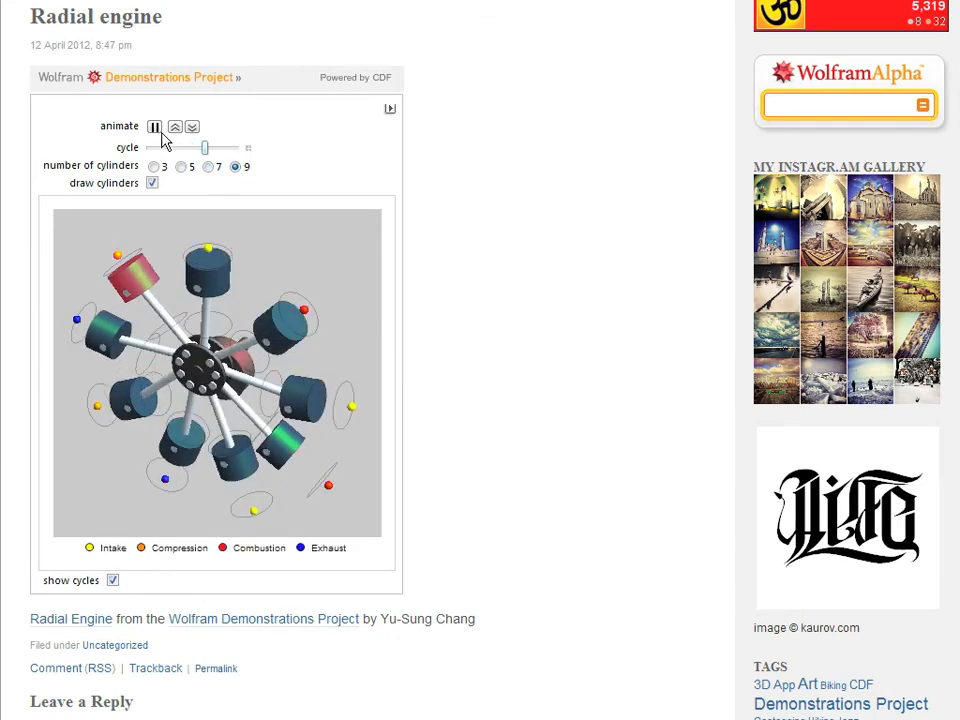
click(154, 126)
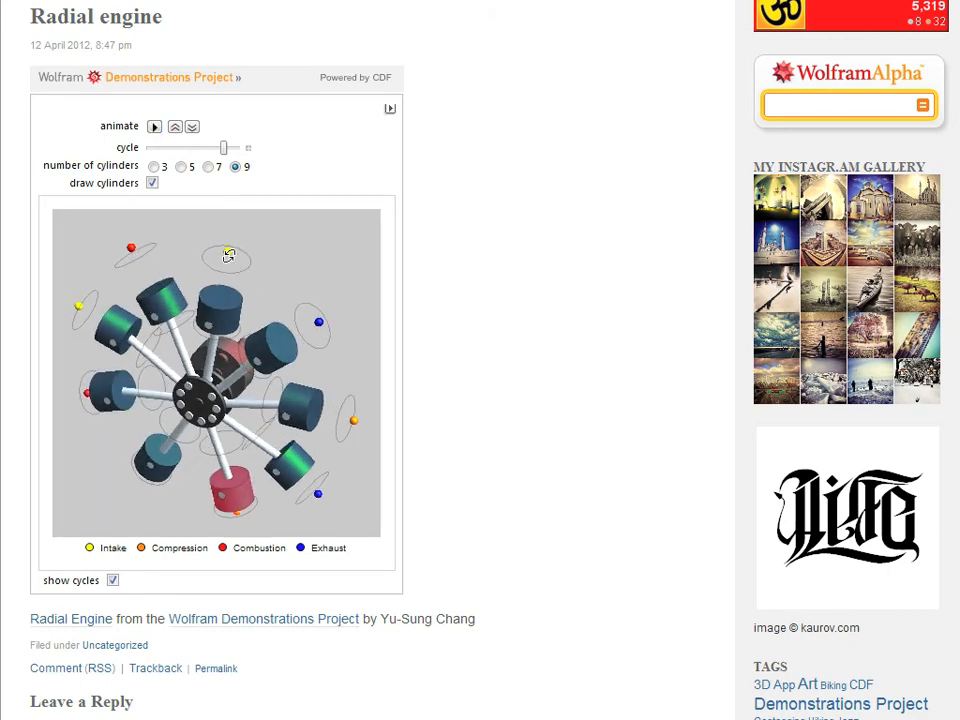